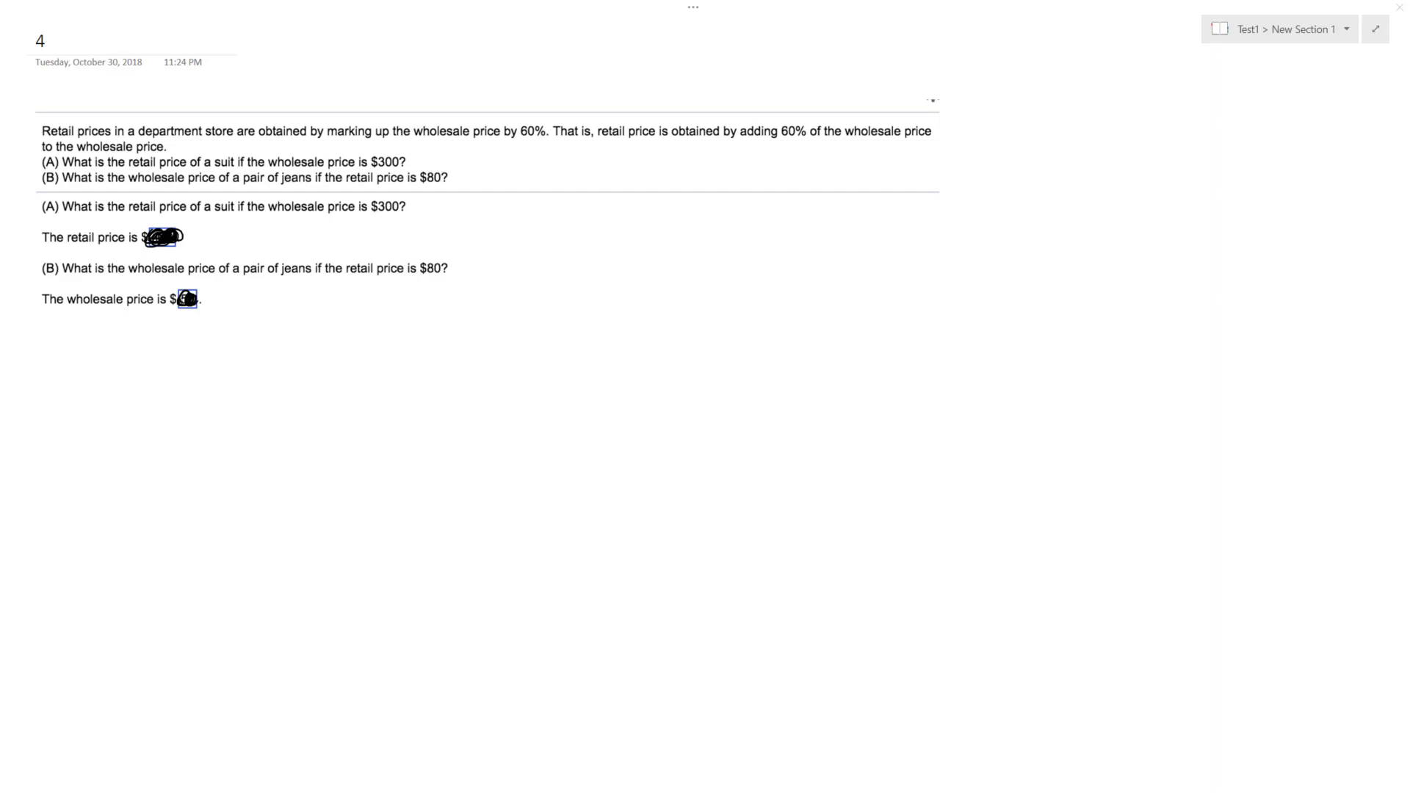
mouse_move(55, 441)
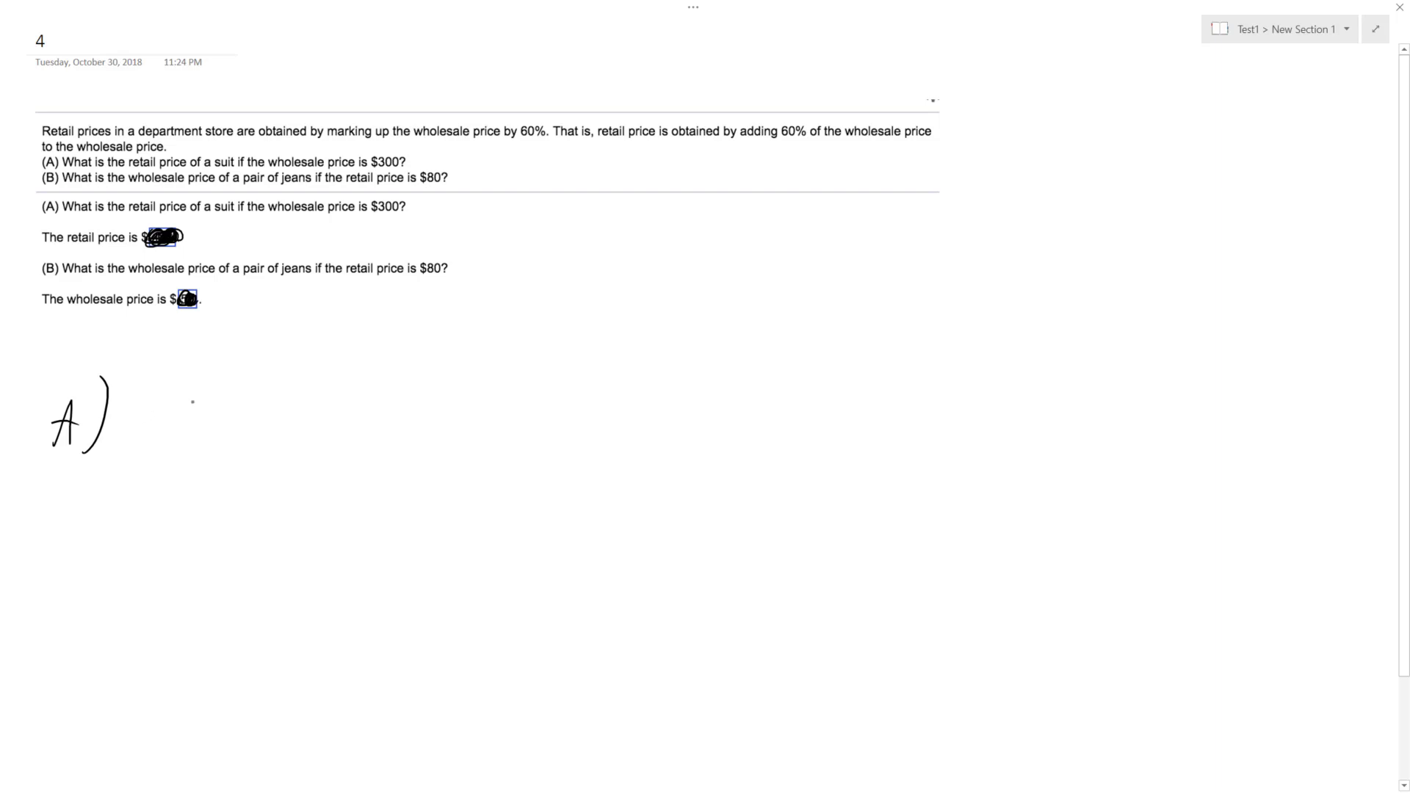
Step: Handwrite '300 + 0.6·300 = Retail' beside the A) label
drag(170, 402, 203, 399)
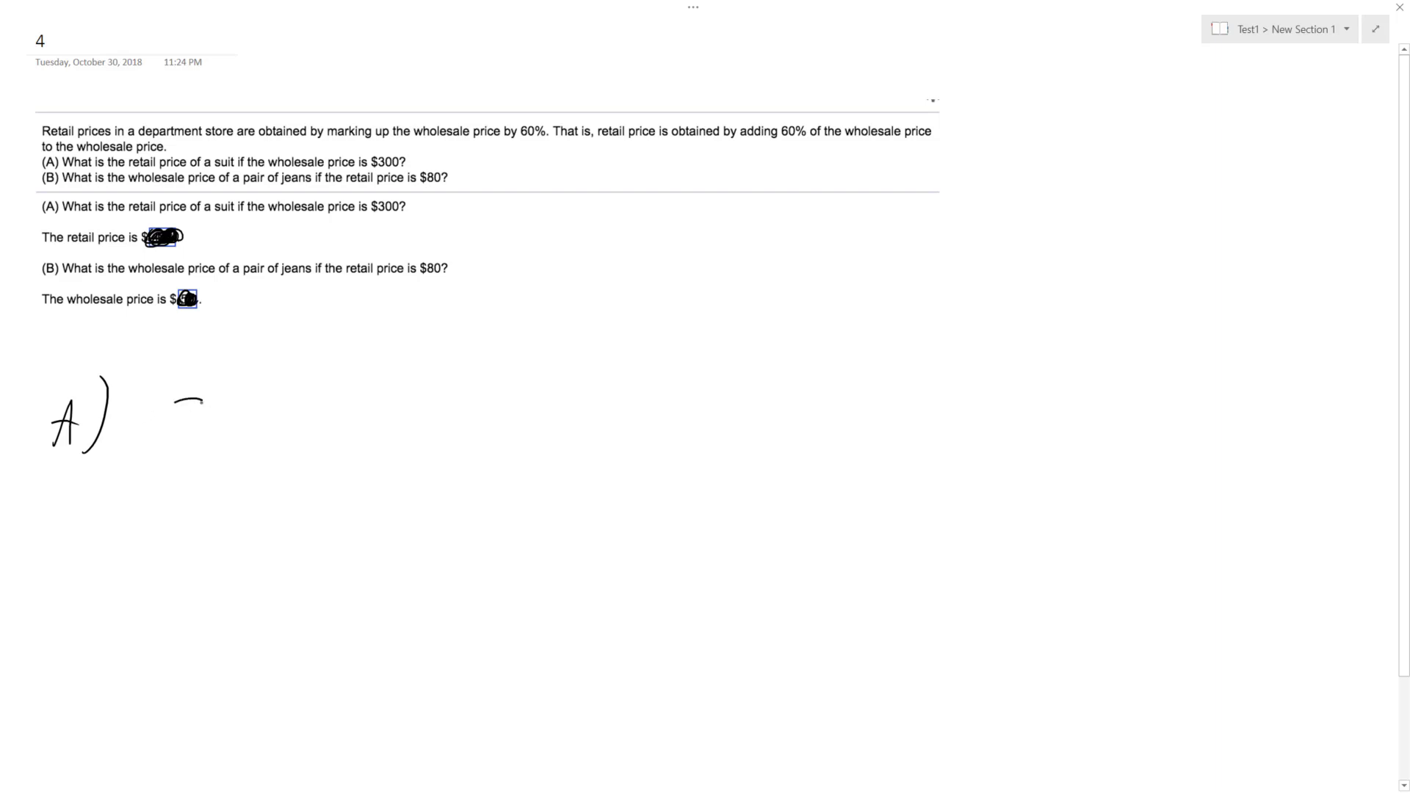
drag(170, 432, 265, 399)
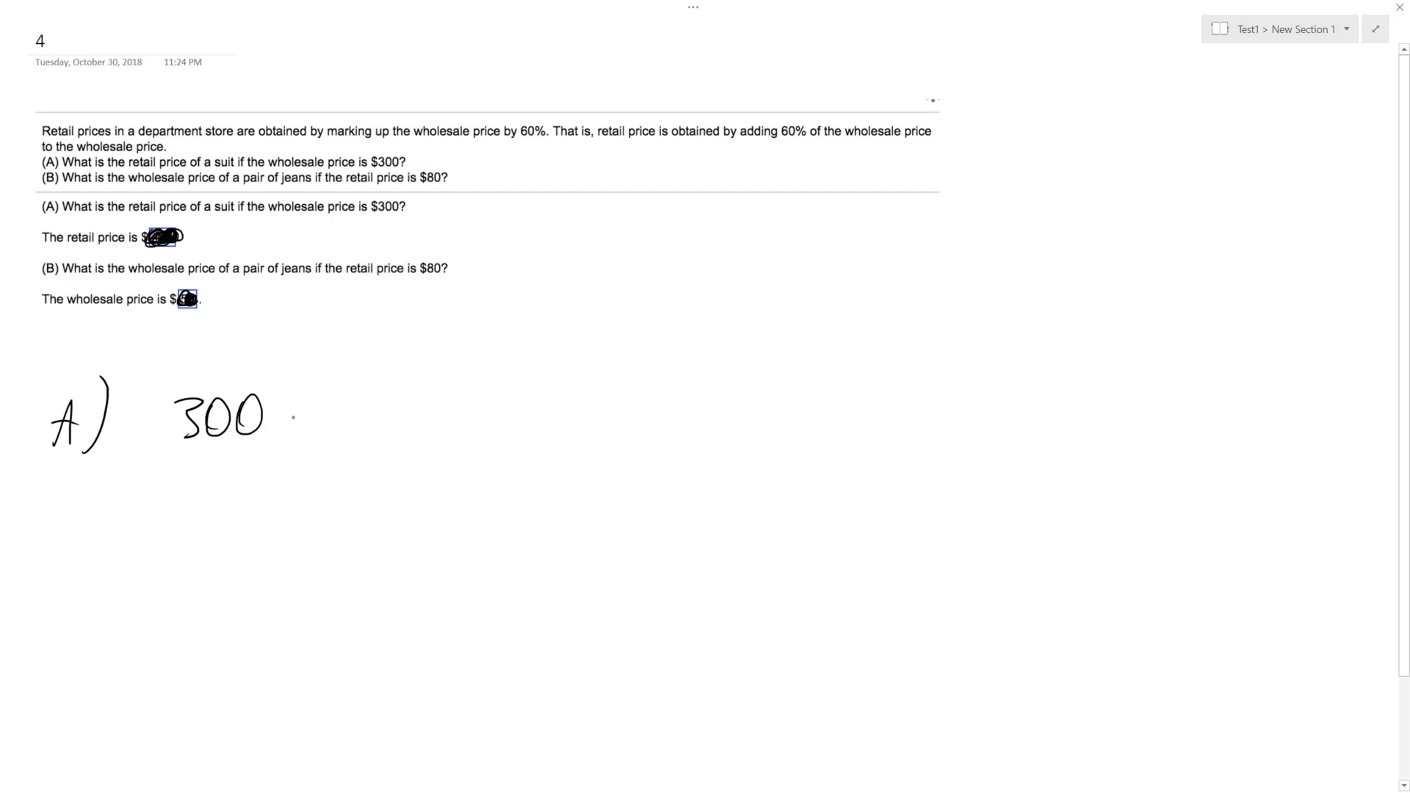
drag(288, 418, 306, 418)
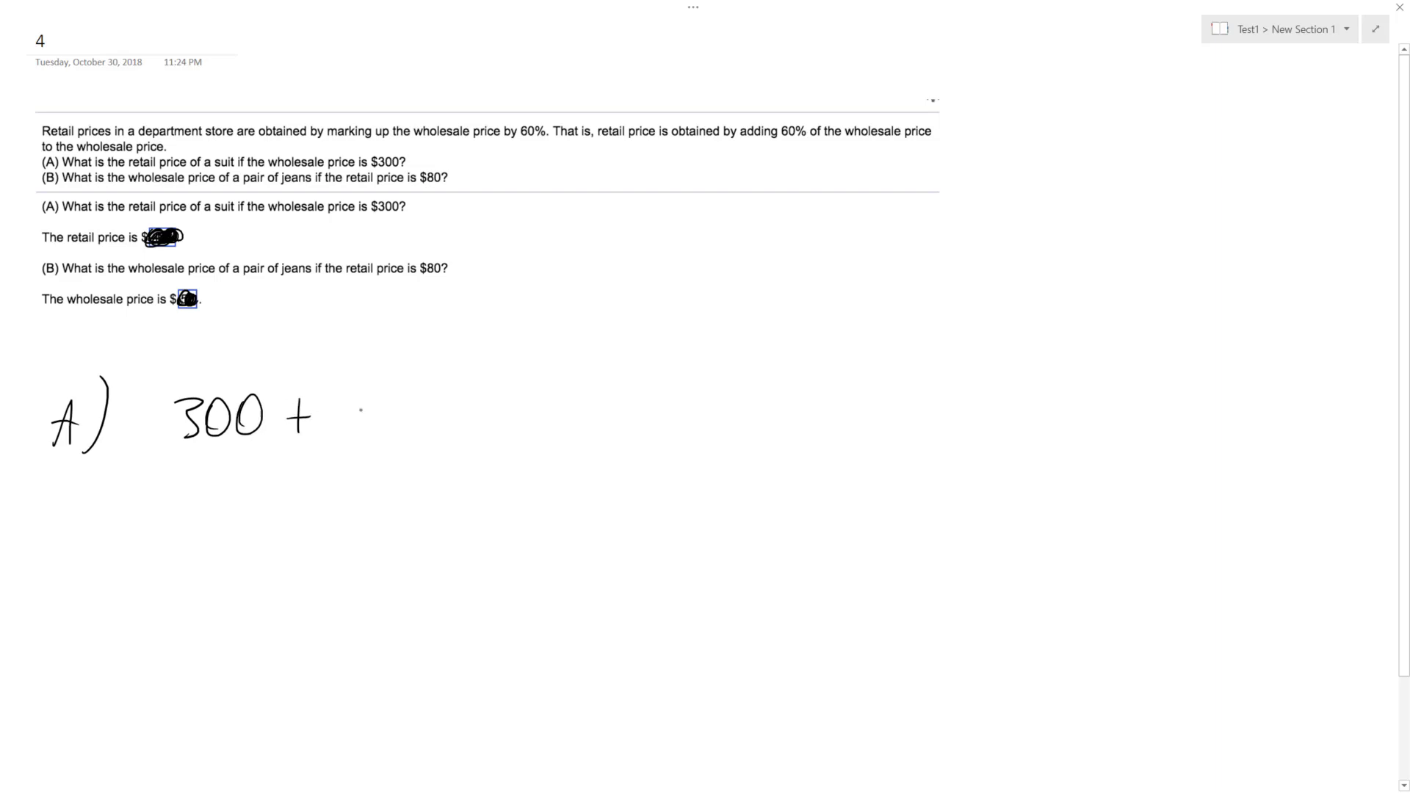
drag(346, 423, 427, 409)
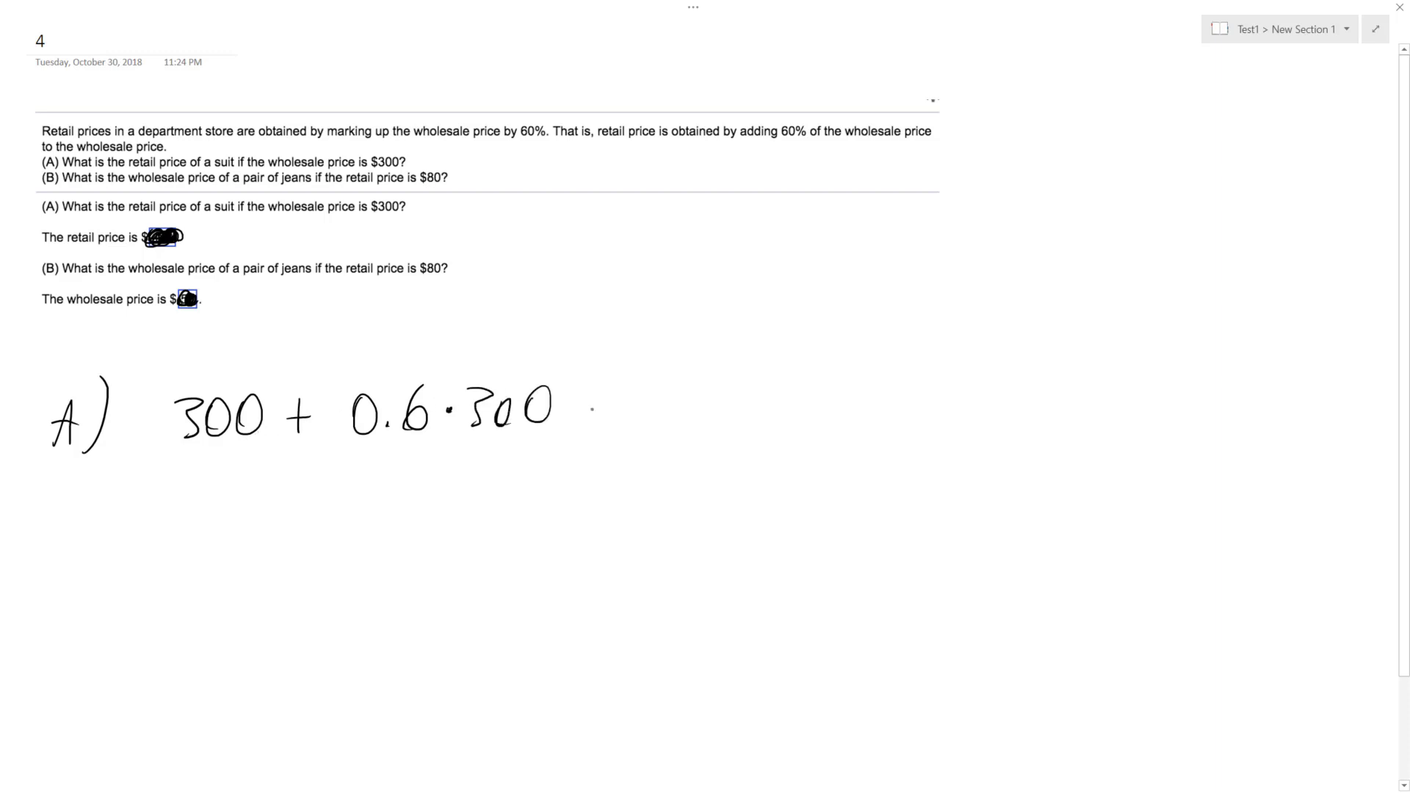
drag(593, 405, 702, 414)
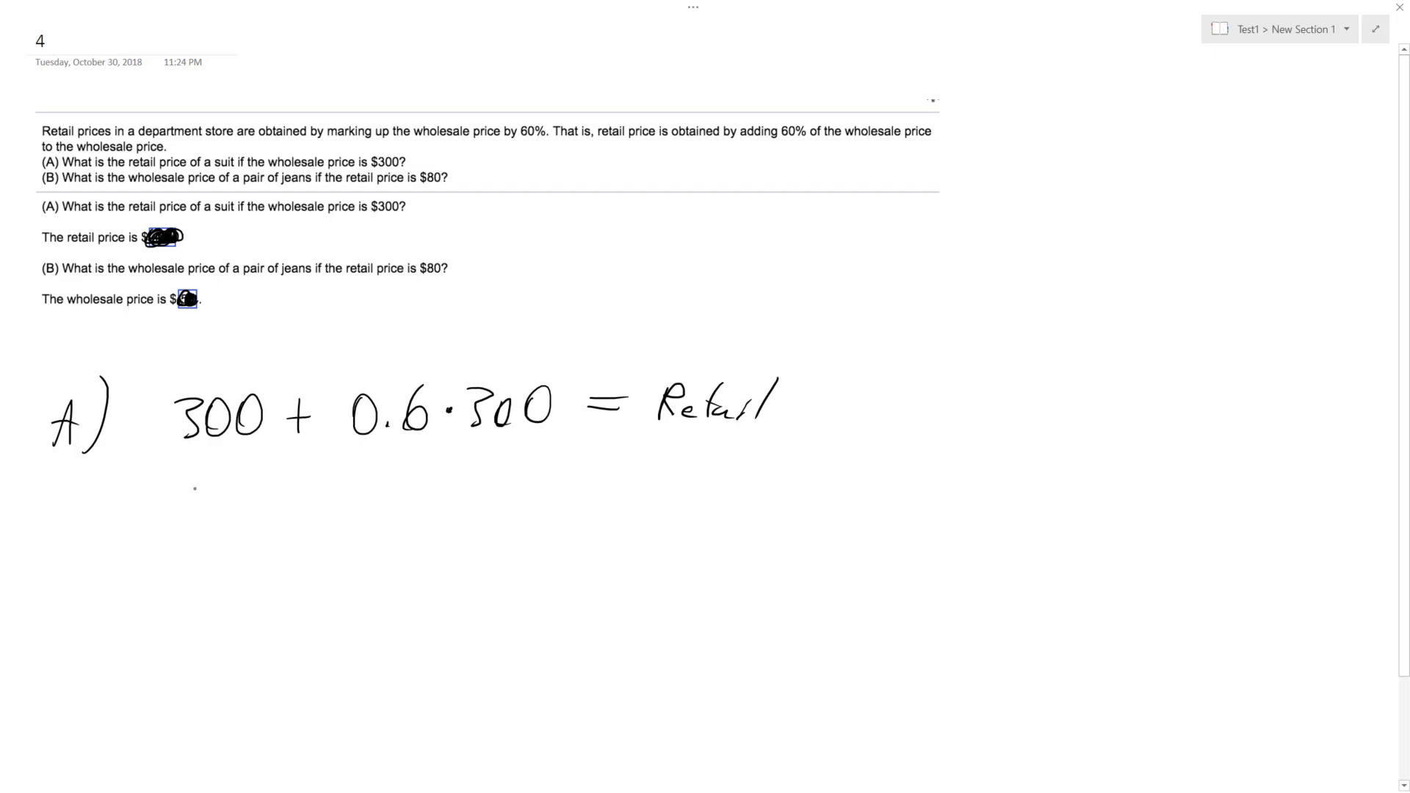
Step: Handwrite the simplified line '300 + 180 = $480' as part A's result
drag(194, 499, 351, 491)
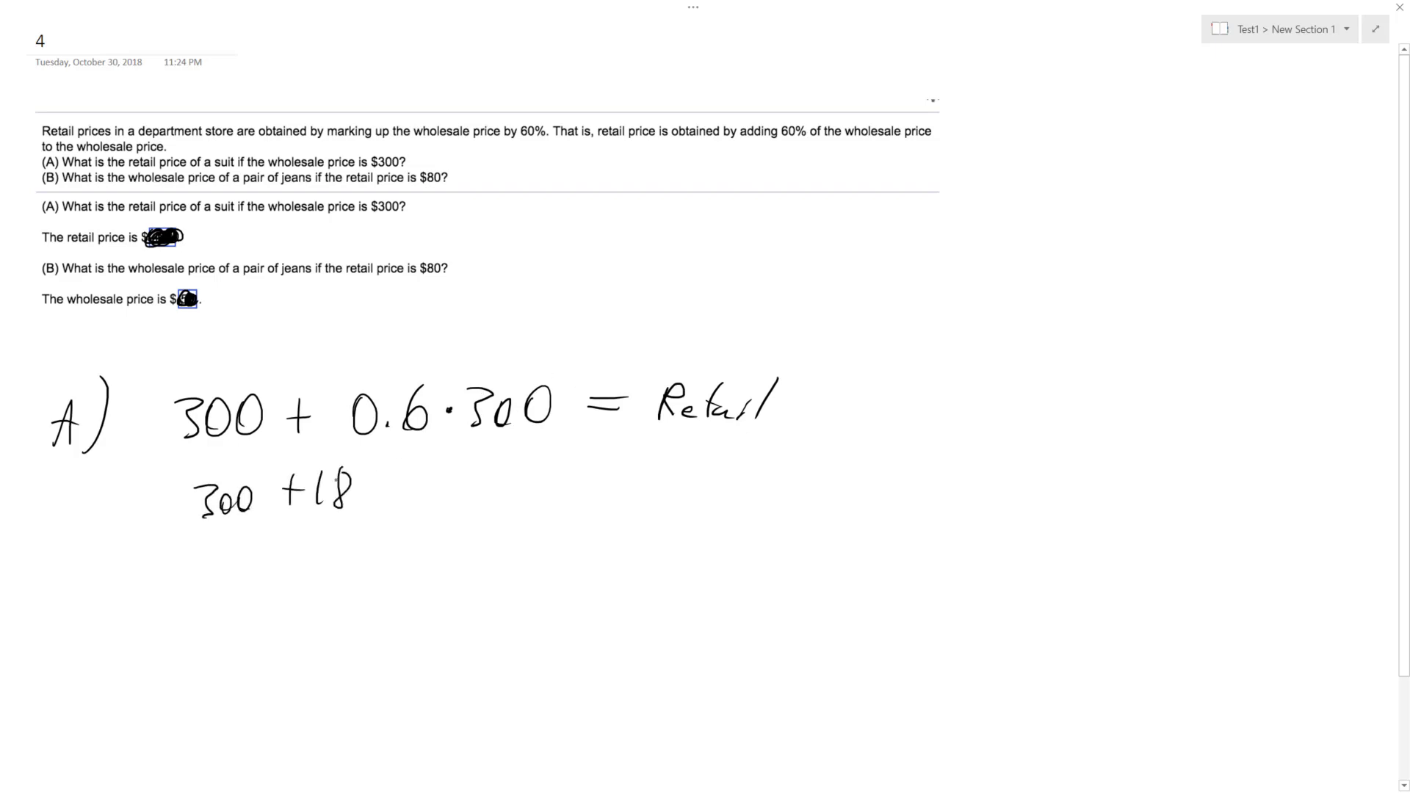
drag(346, 491, 495, 491)
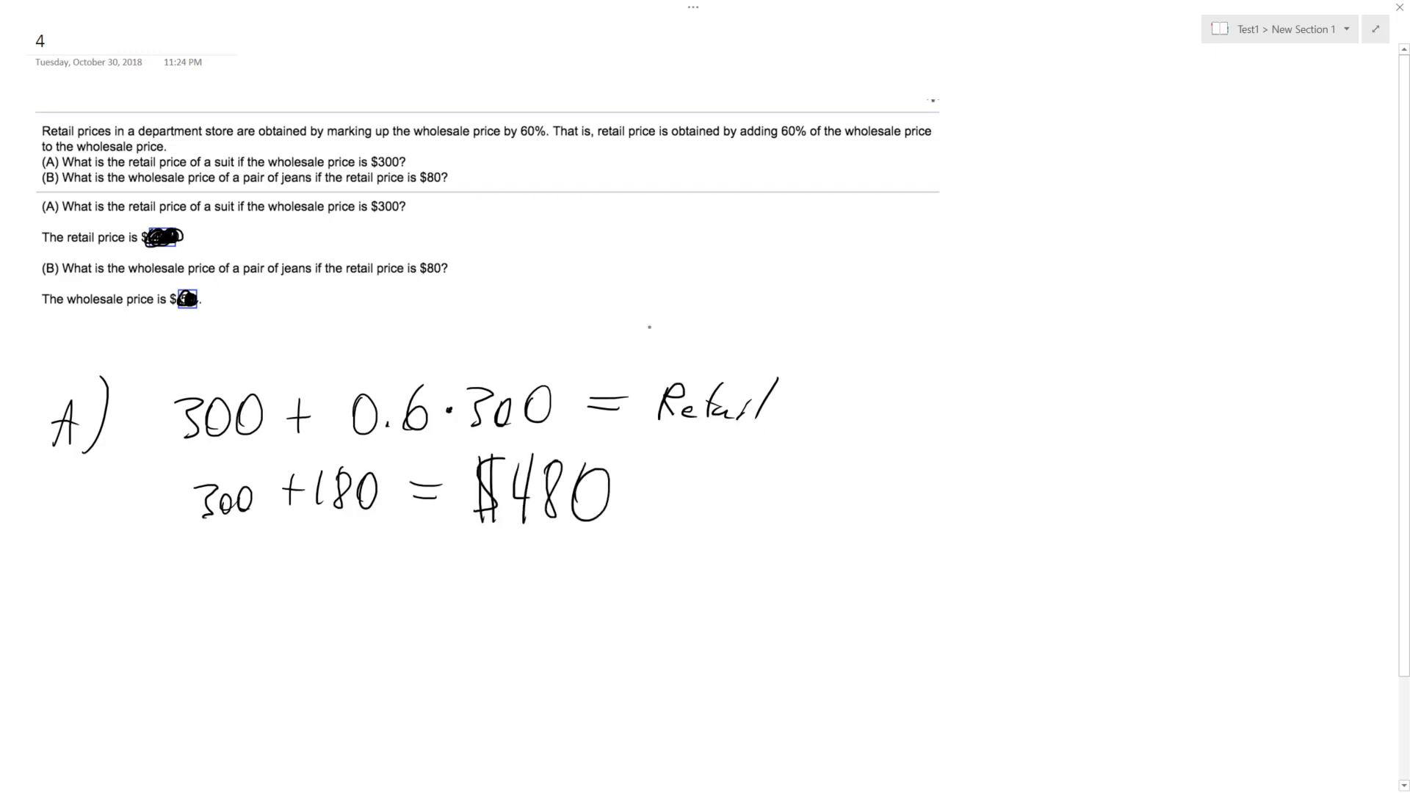
Step: Enter 480 as the retail price answer and start inking part B's equation x + 0.6x = 80
text(480)
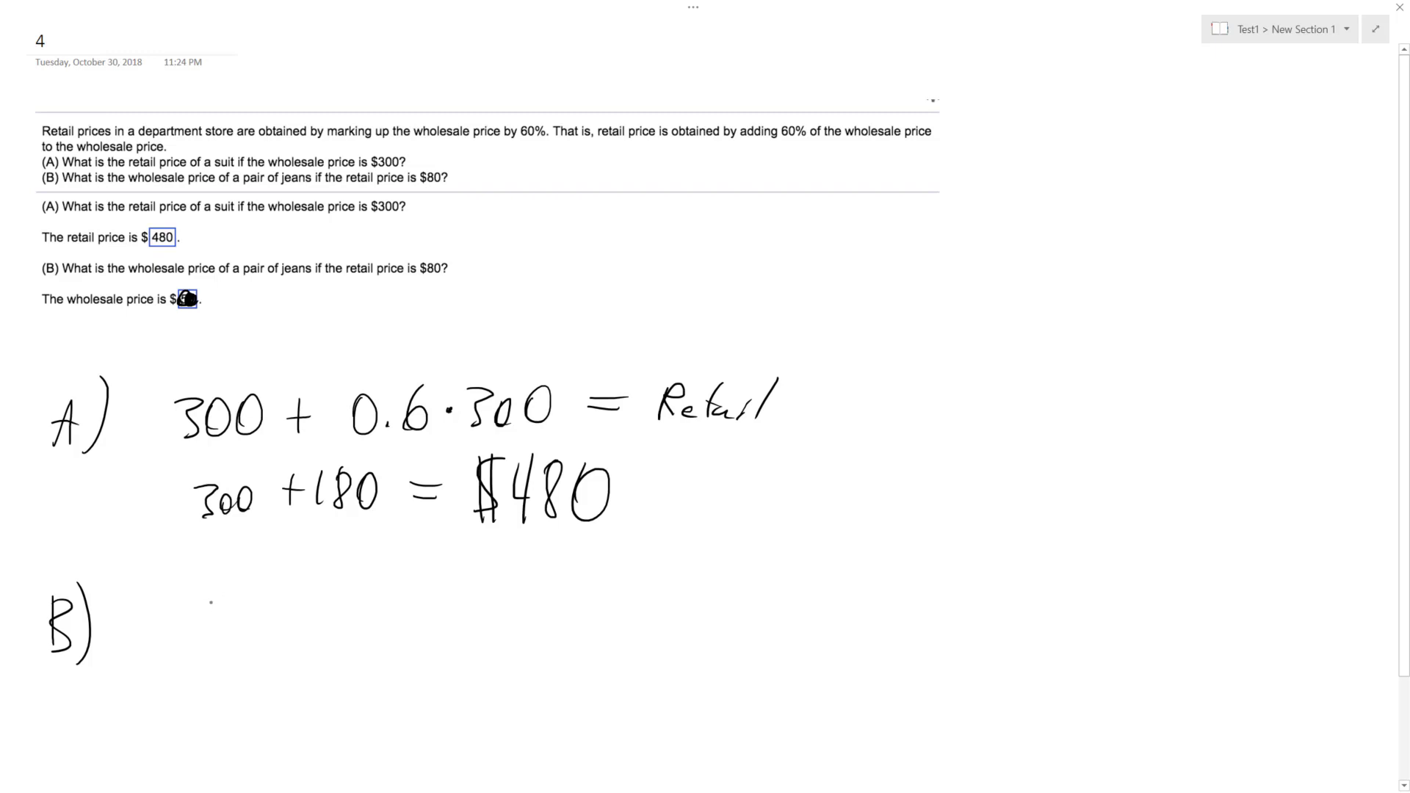
drag(176, 616, 162, 640)
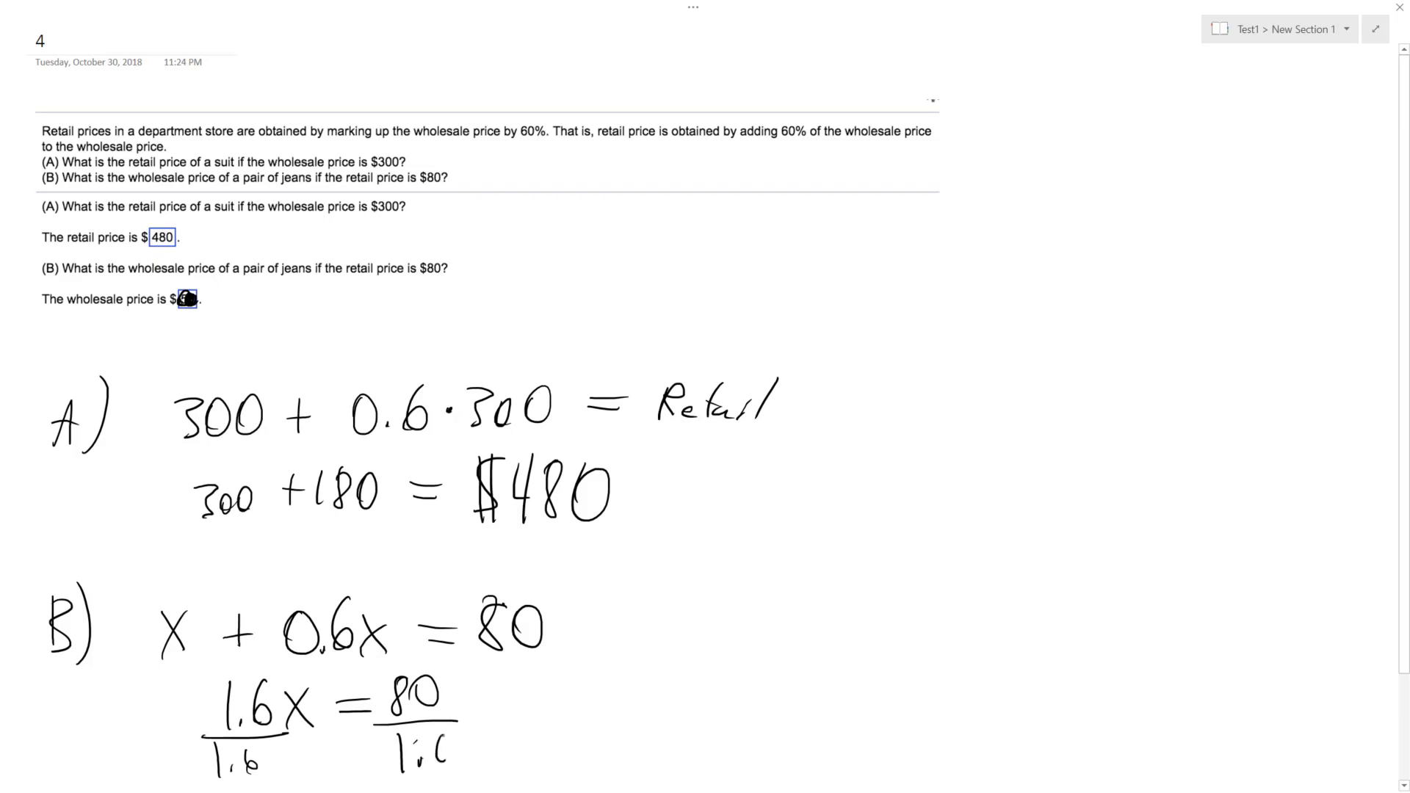
Step: Solve to a circled x = $50 and enter 50 as the wholesale price answer
drag(504, 711, 562, 728)
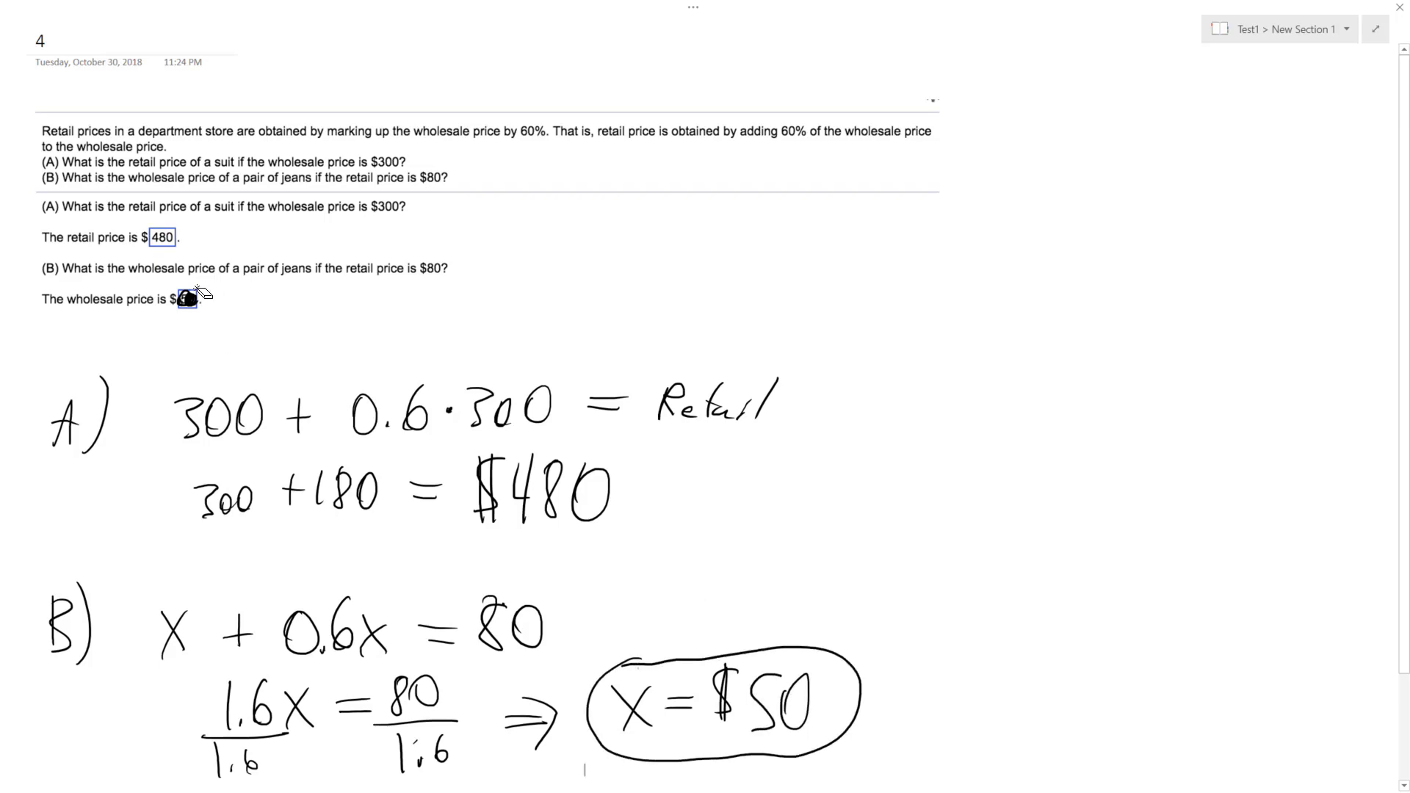
text(50)
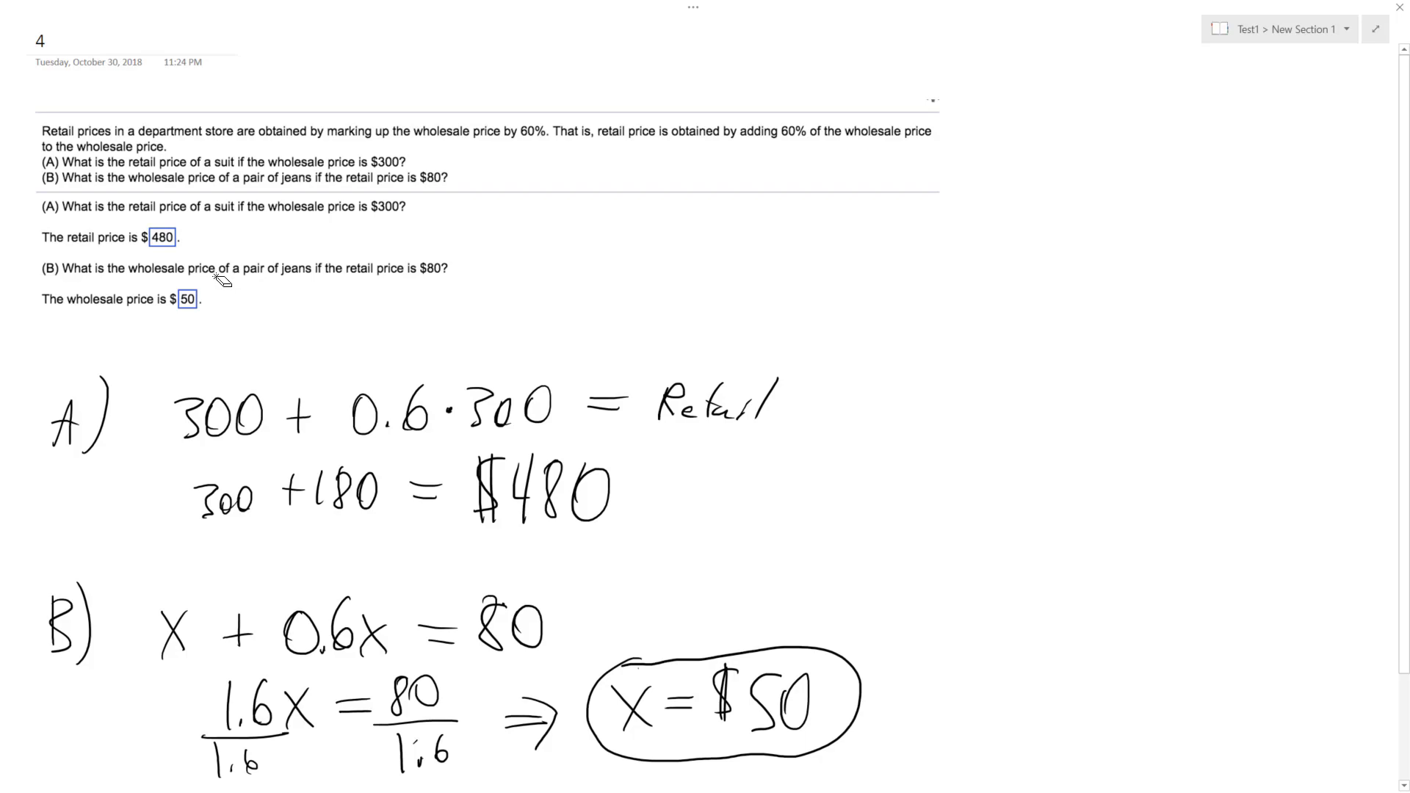